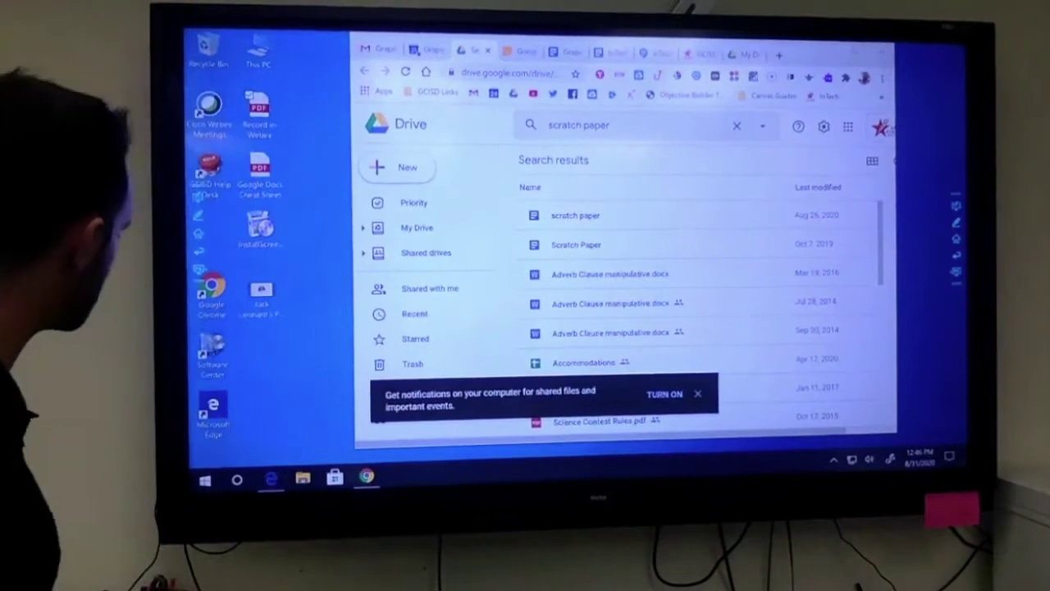
# Open the Start menu's Power menu to show Sleep, Shut down and Restart.
pyautogui.click(206, 480)
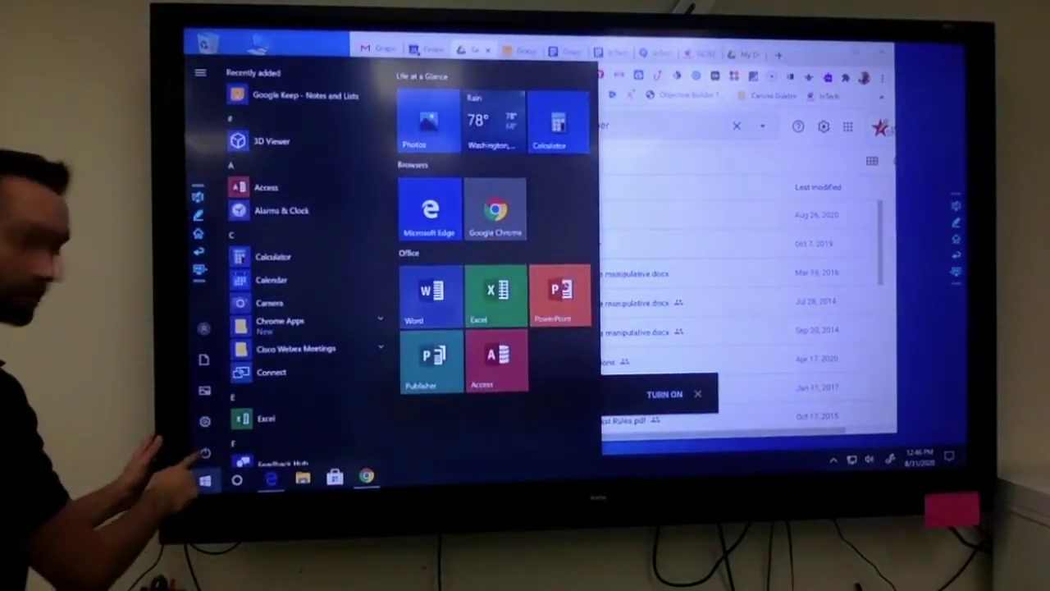
pyautogui.click(204, 451)
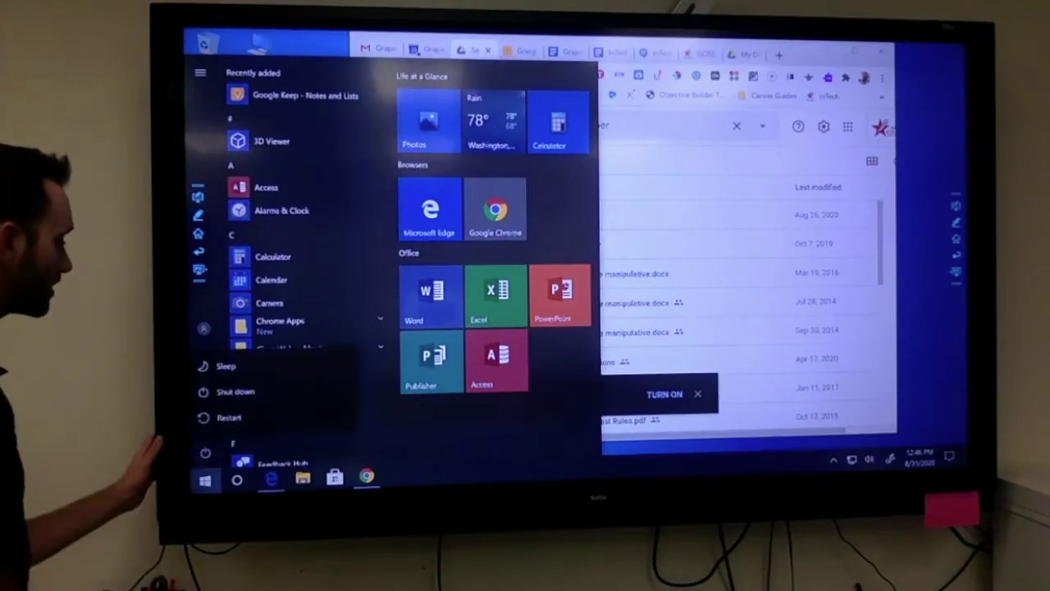